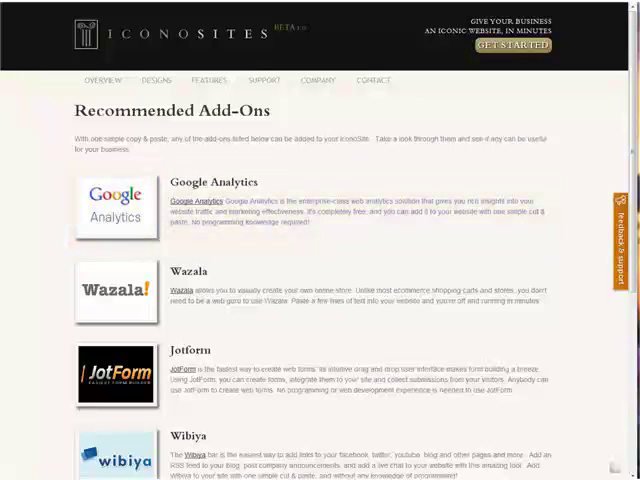
{"action": "mouse_move", "coordinate": [438, 278]}
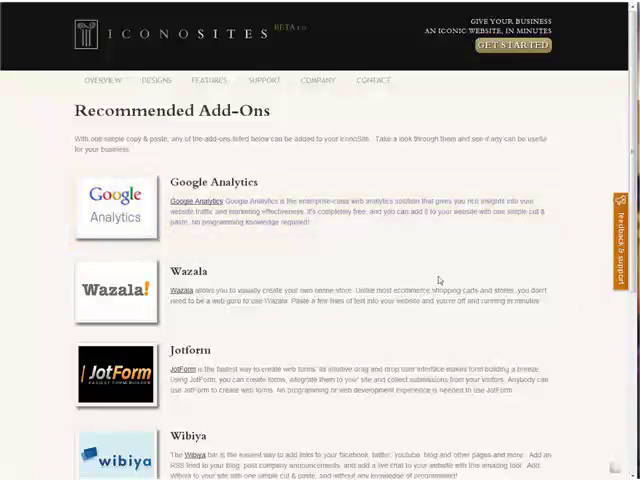
- Go to the Google Analytics account overview from the Recommended Add-Ons page
{"action": "left_click", "coordinate": [190, 198]}
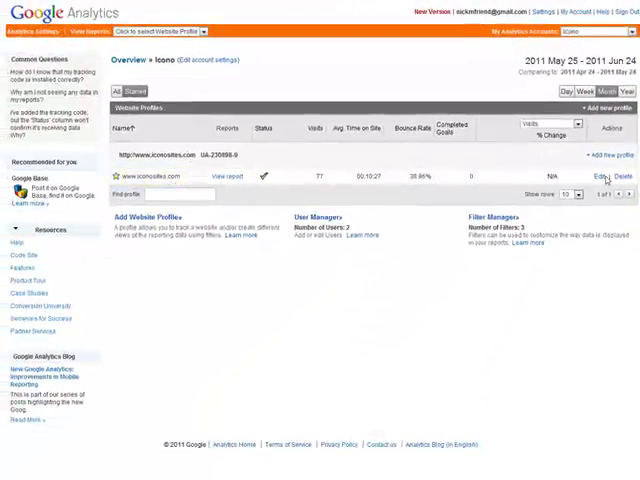
- Check the iconosites.com profile's tracking status and view its tracking code
{"action": "left_click", "coordinate": [599, 176]}
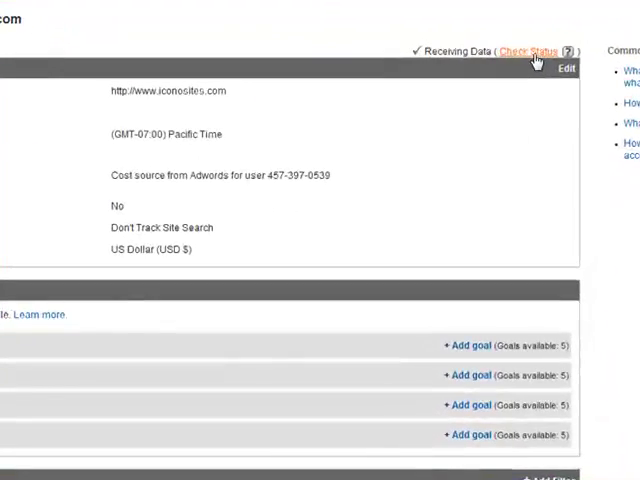
{"action": "left_click", "coordinate": [534, 47]}
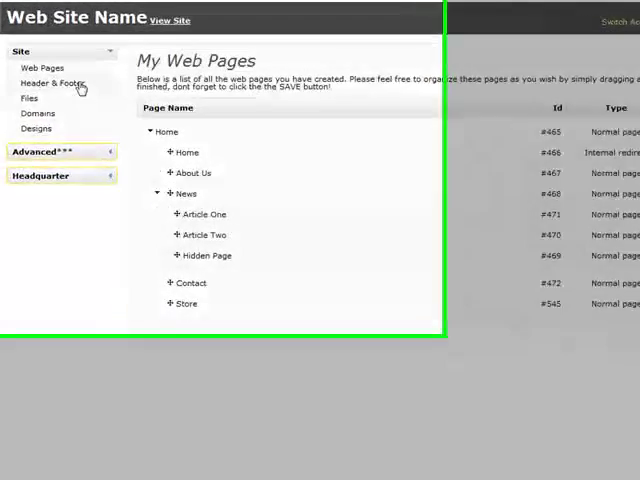
- Paste the Google Analytics tracking code into the Site Wide Scripts Head field
{"action": "left_click", "coordinate": [60, 80]}
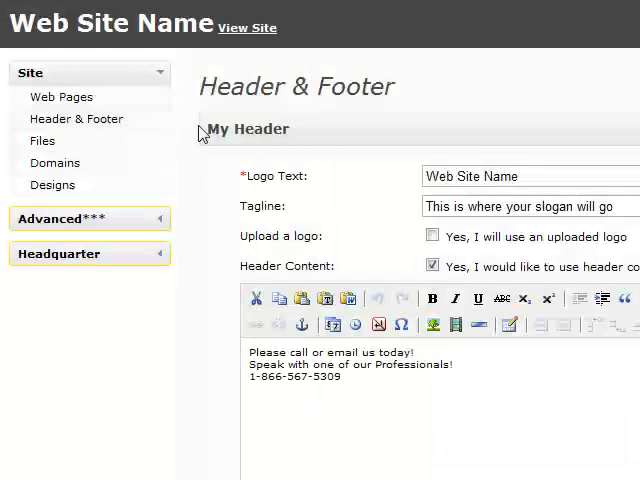
{"action": "scroll", "scroll_direction": "down", "scroll_amount": 3}
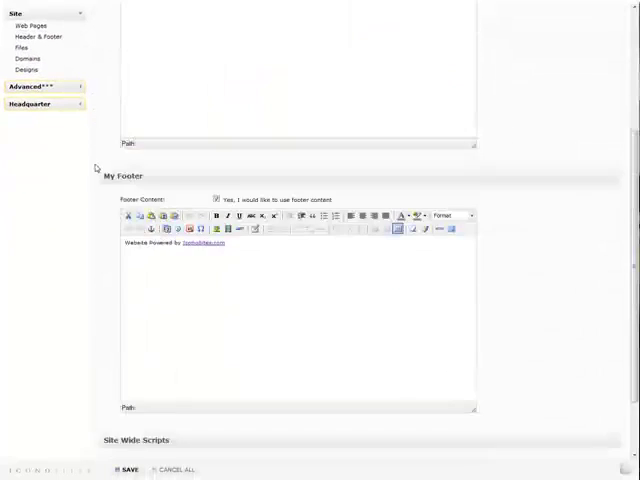
{"action": "scroll", "scroll_direction": "down", "scroll_amount": 3}
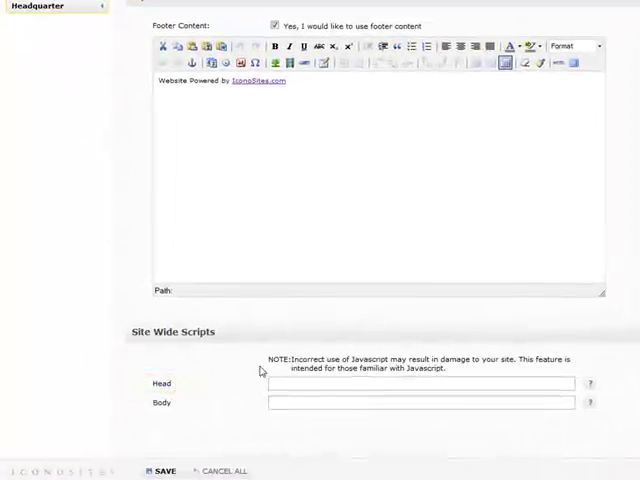
{"action": "left_click", "coordinate": [418, 384]}
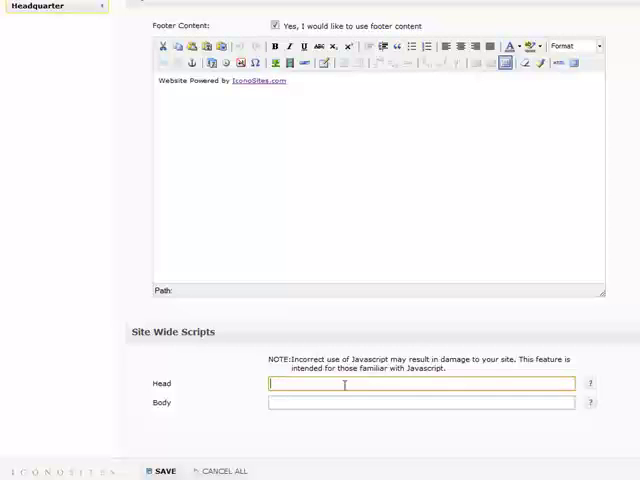
{"action": "right_click", "coordinate": [345, 384]}
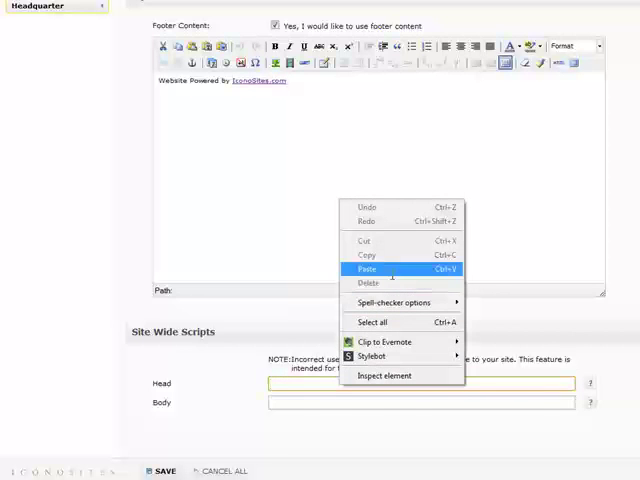
{"action": "left_click", "coordinate": [374, 269]}
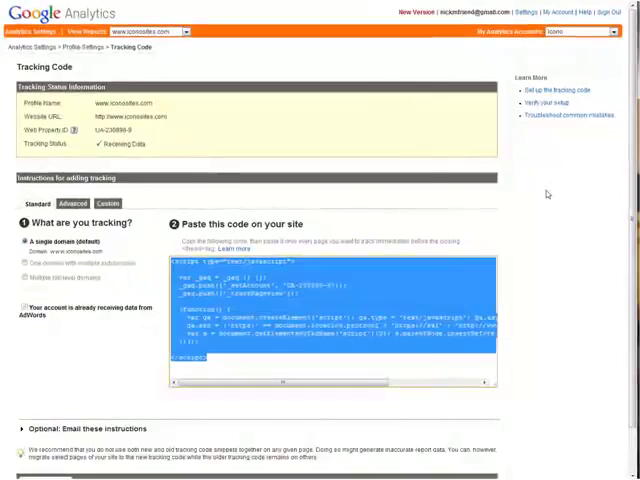
- Scroll through the Tracking Code page to review it
{"action": "scroll", "scroll_direction": "down", "scroll_amount": 3}
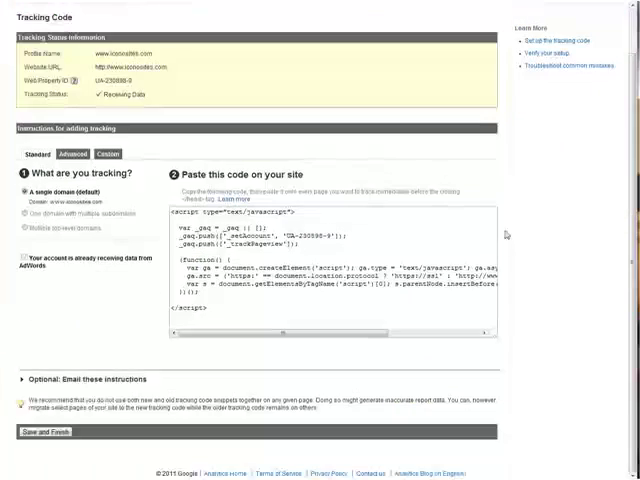
{"action": "scroll", "scroll_direction": "down", "scroll_amount": 3}
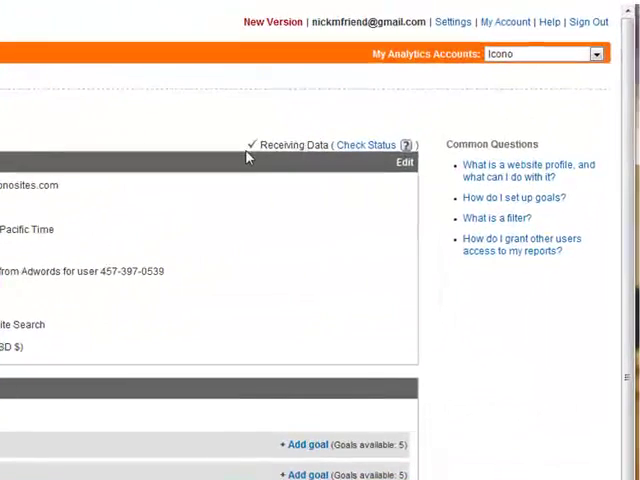
{"action": "mouse_move", "coordinate": [363, 147]}
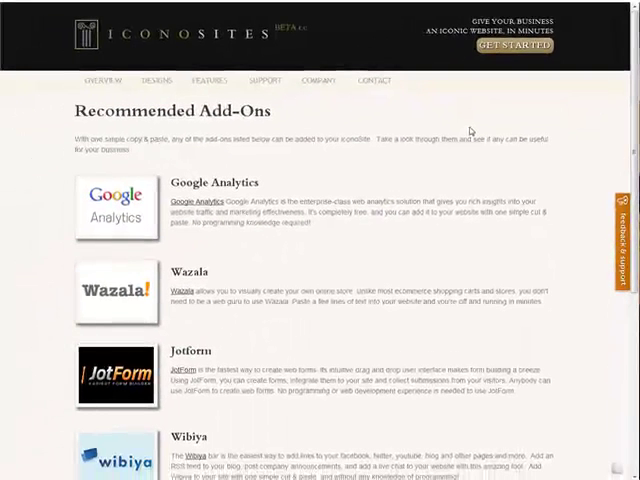
{"action": "mouse_move", "coordinate": [497, 111]}
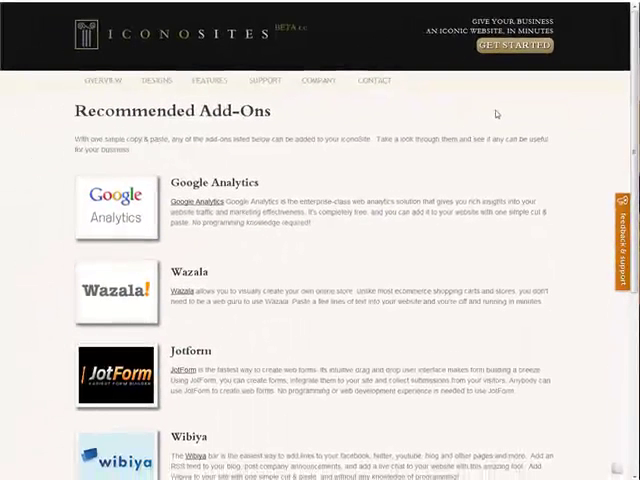
{"action": "scroll", "scroll_direction": "down", "scroll_amount": 3}
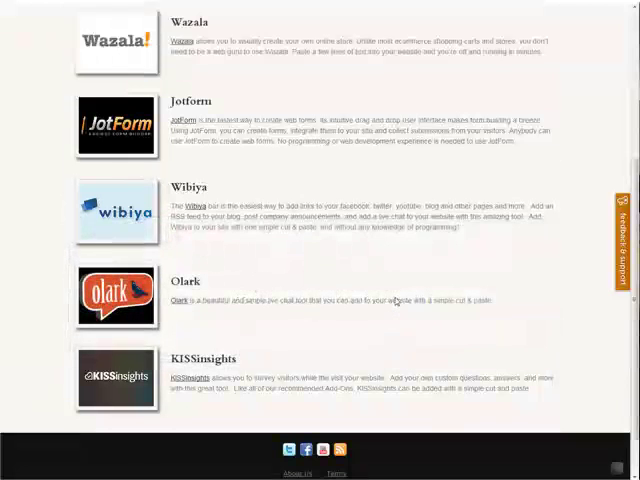
{"action": "scroll", "scroll_direction": "up", "scroll_amount": 3}
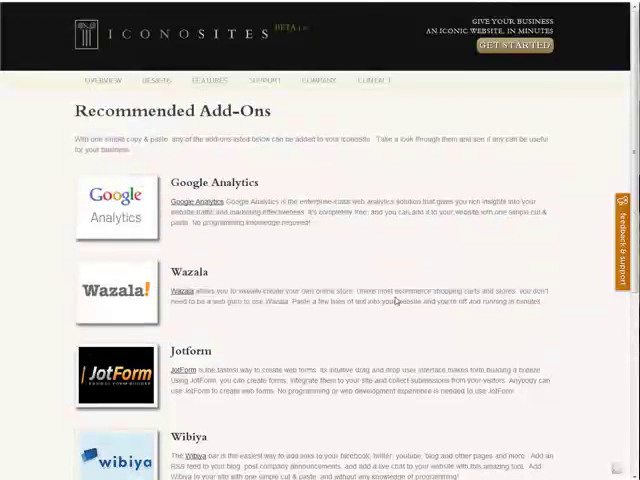